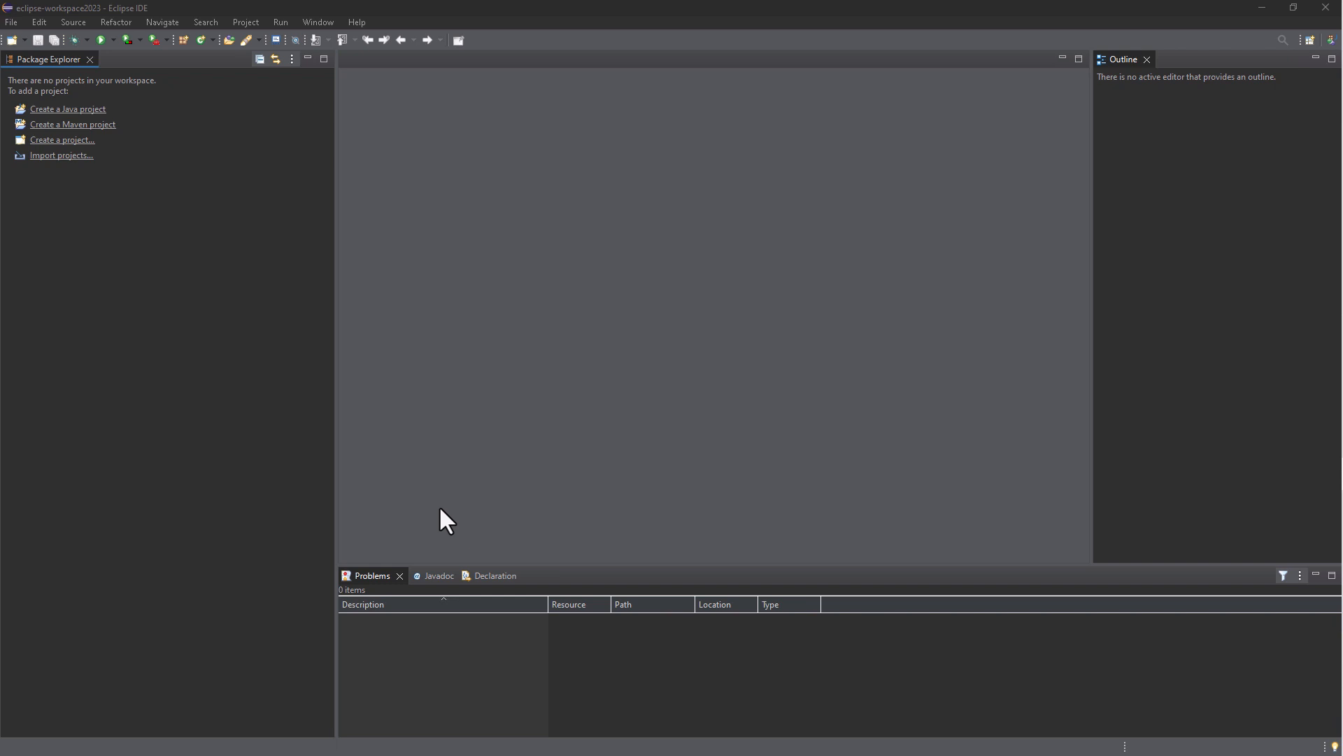
mouse_move(474, 522)
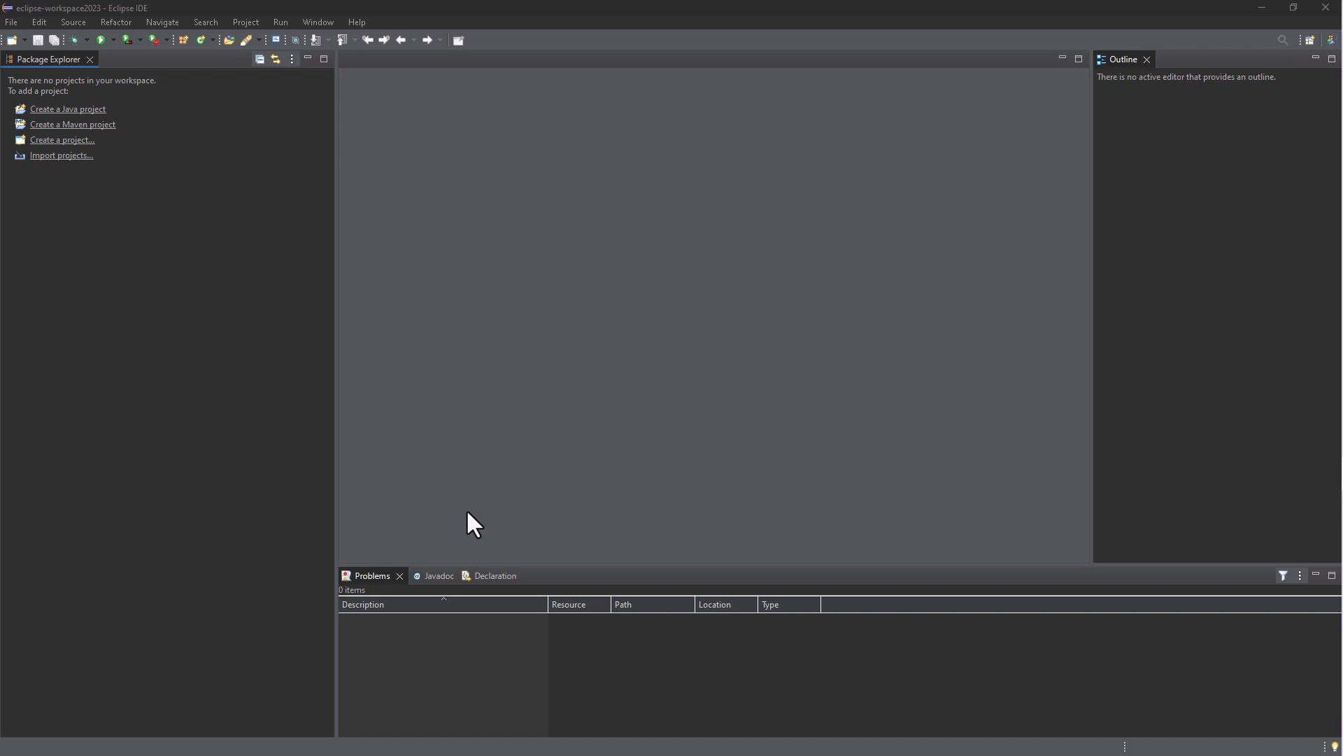
mouse_move(607, 455)
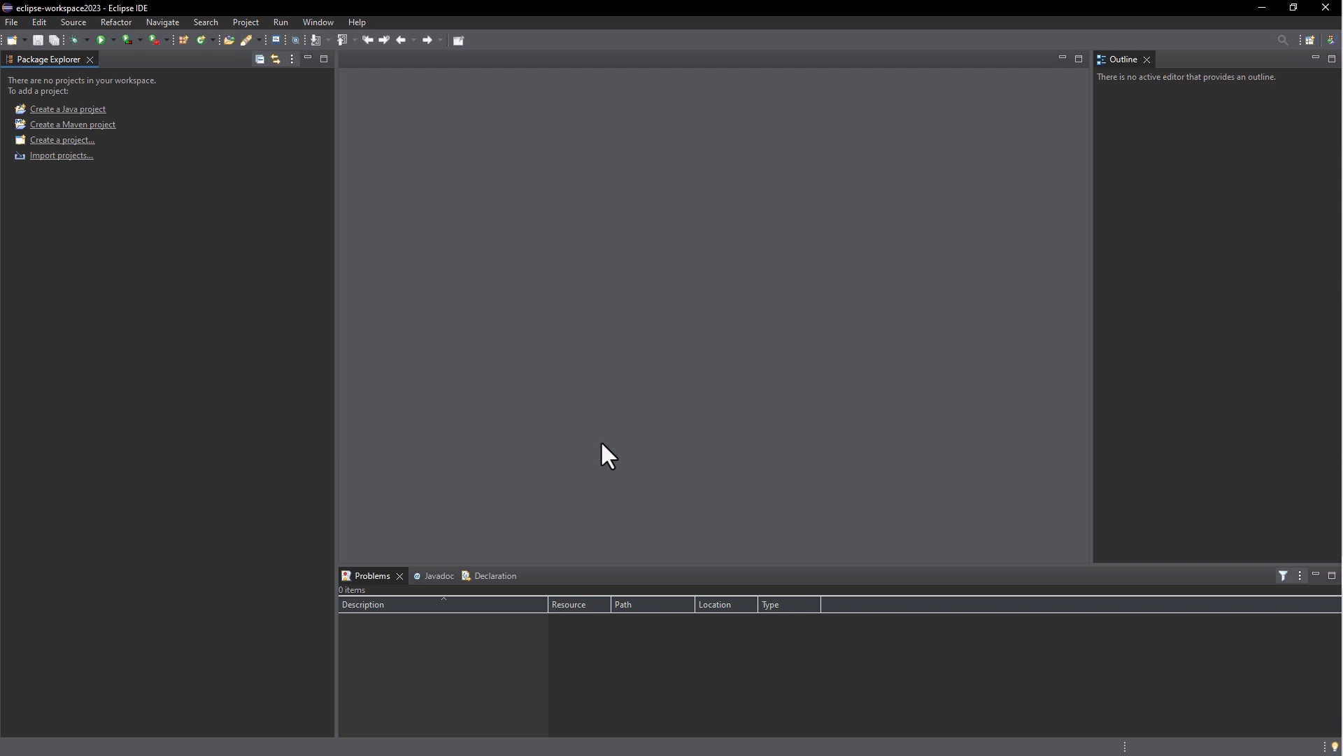
- Show the File menu commands to begin importing into the empty workspace
left_click(13, 21)
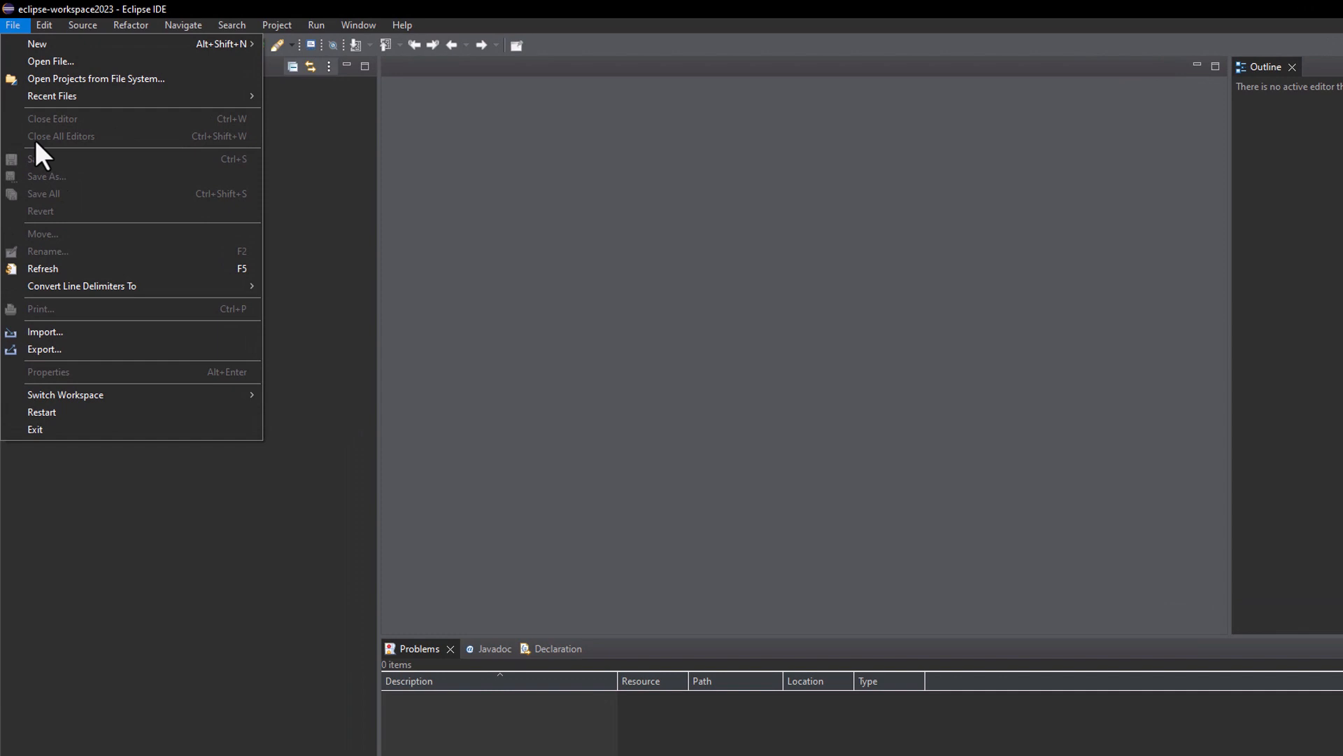
- Start the Import wizard for Existing Maven Projects and reach the project selection page
left_click(45, 331)
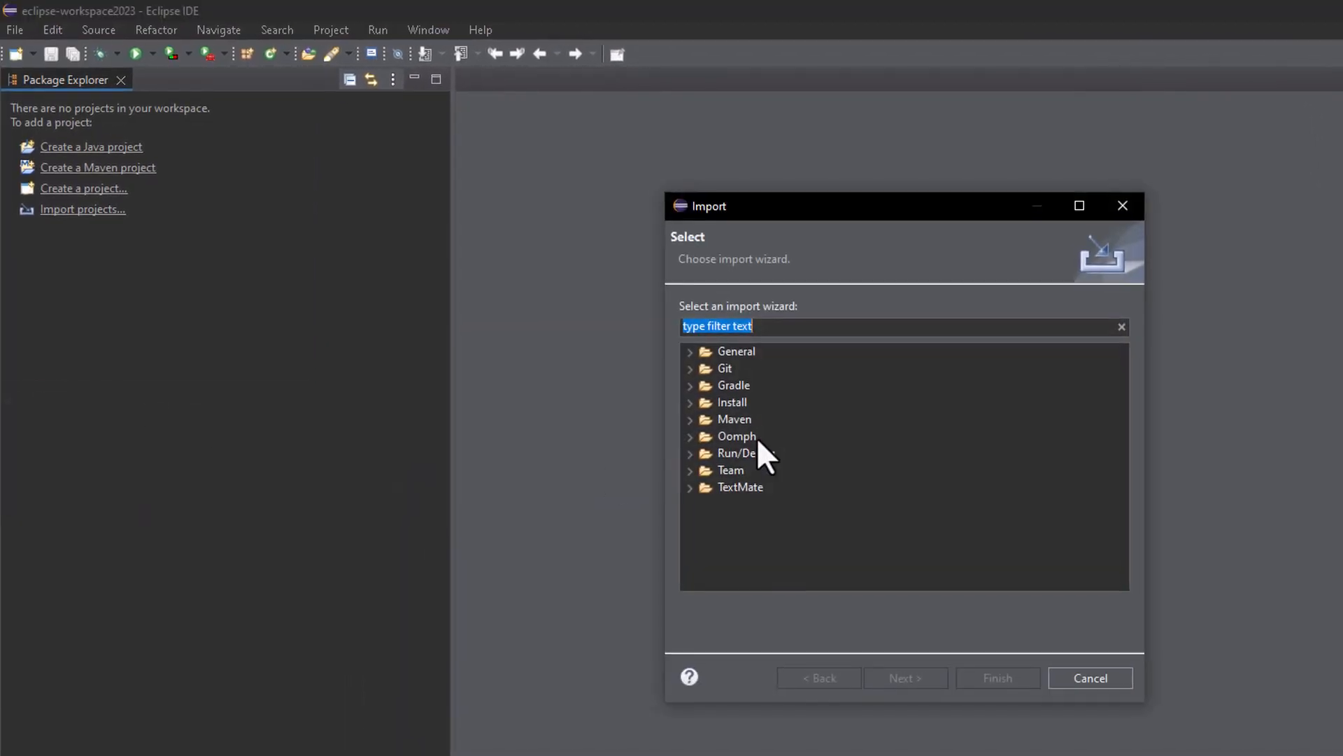
left_click(690, 418)
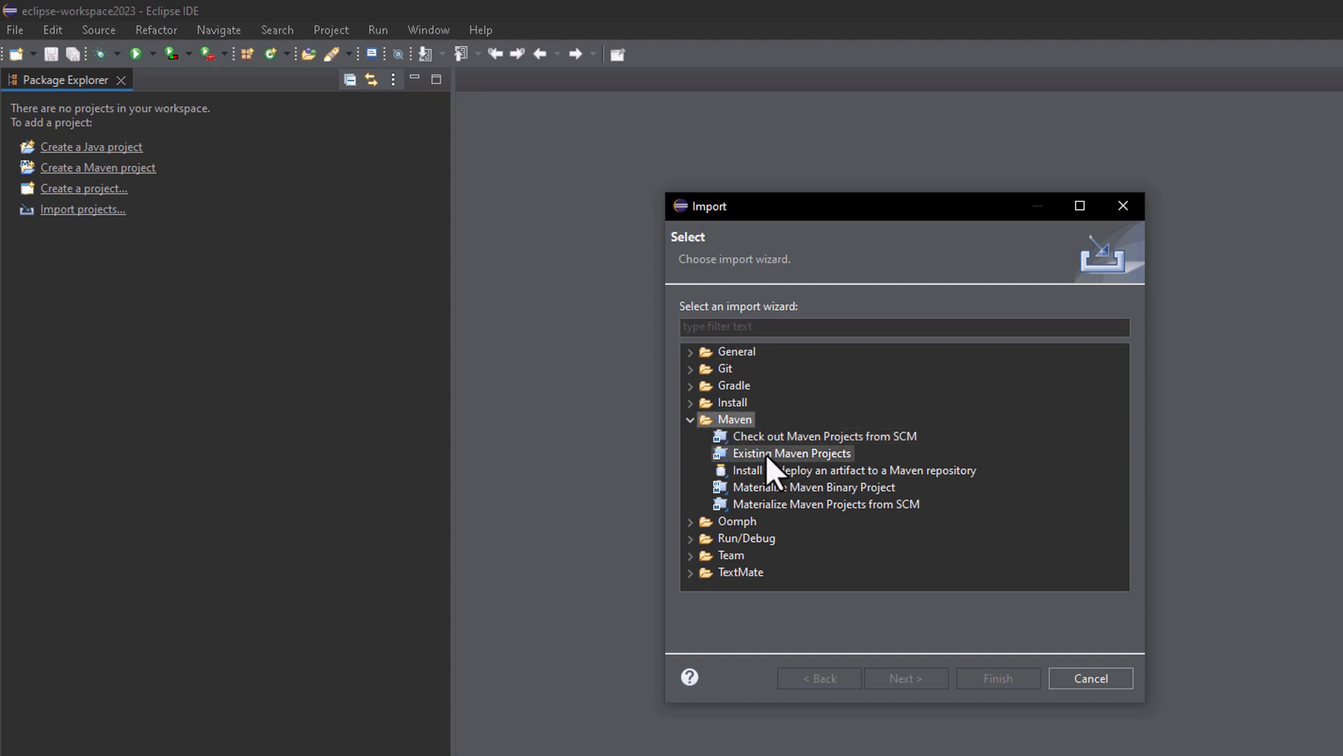
left_click(791, 452)
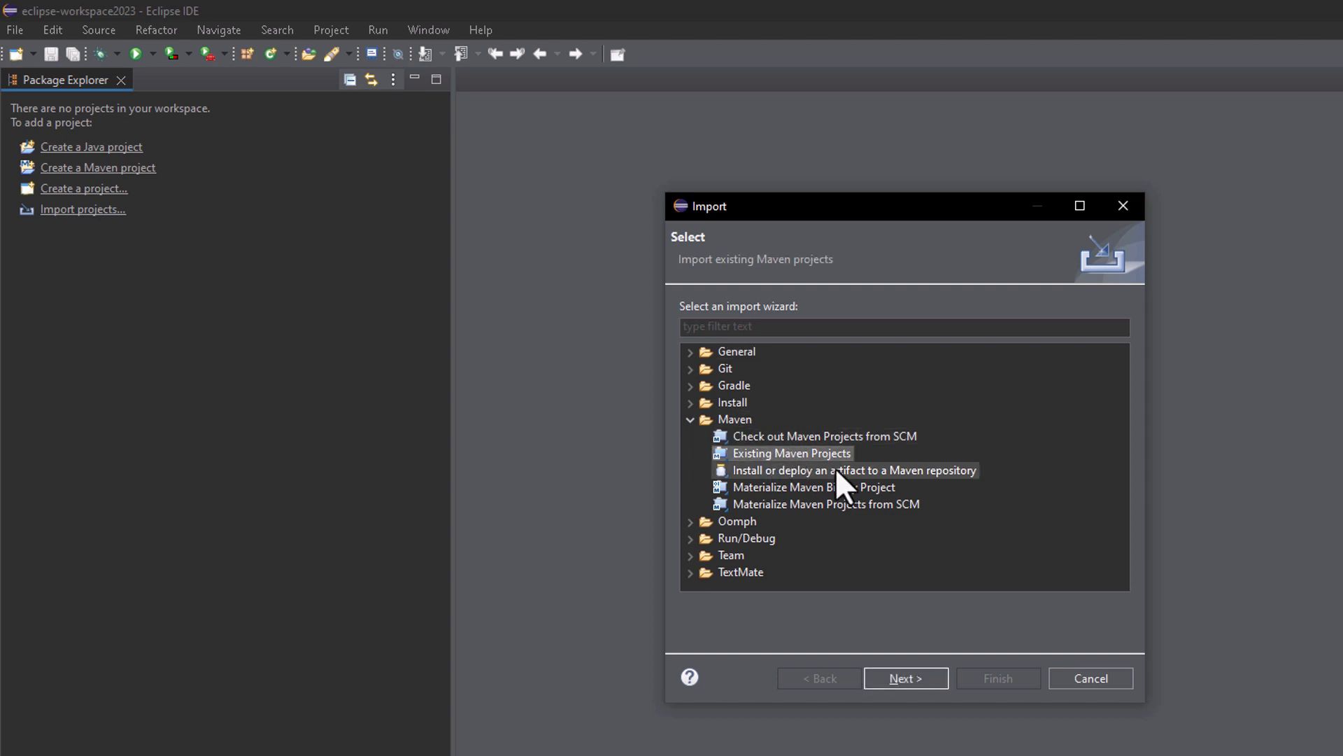
left_click(905, 677)
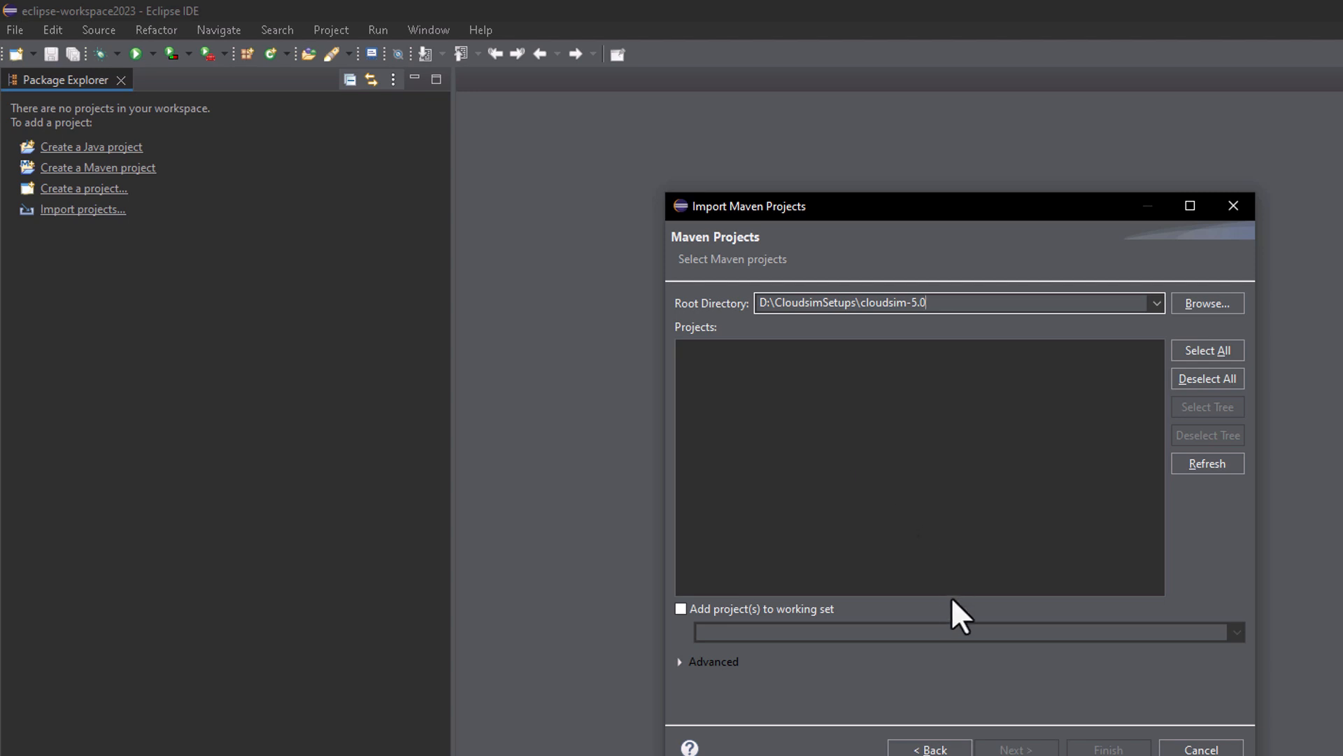
mouse_move(960, 613)
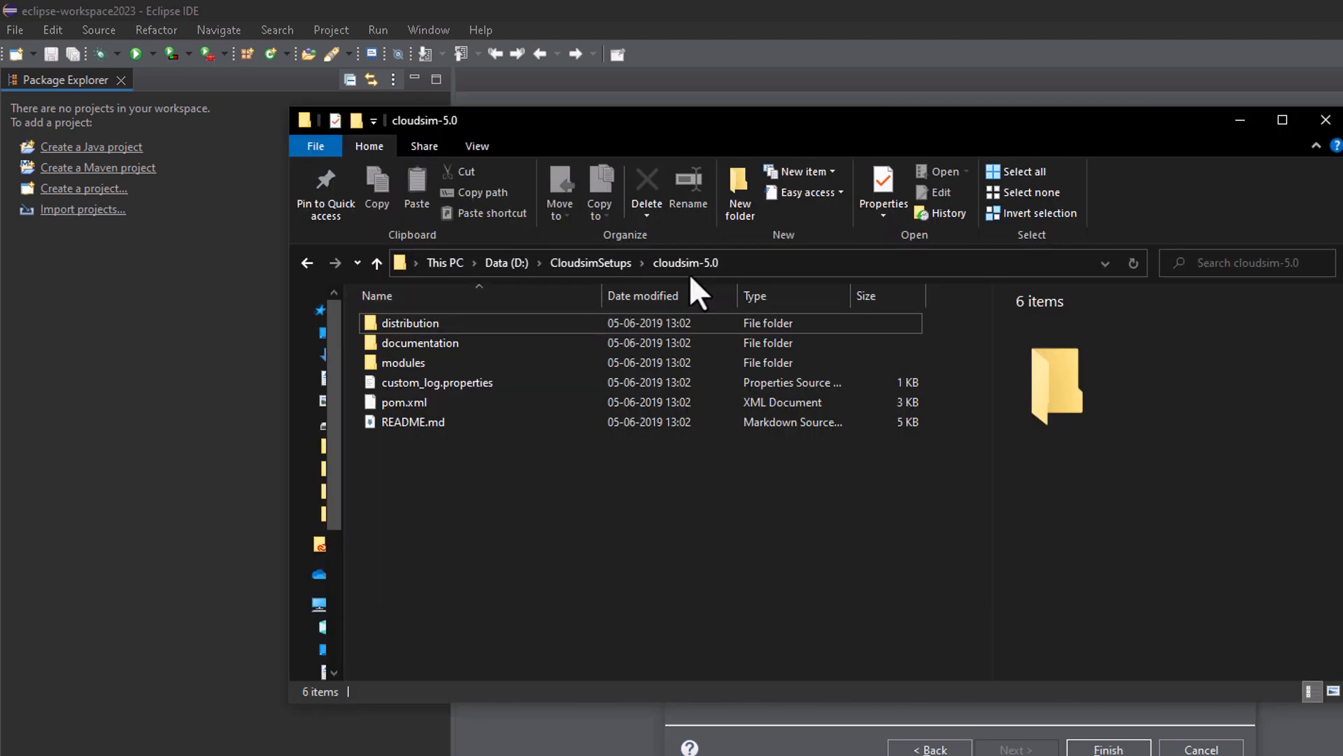
mouse_move(420, 343)
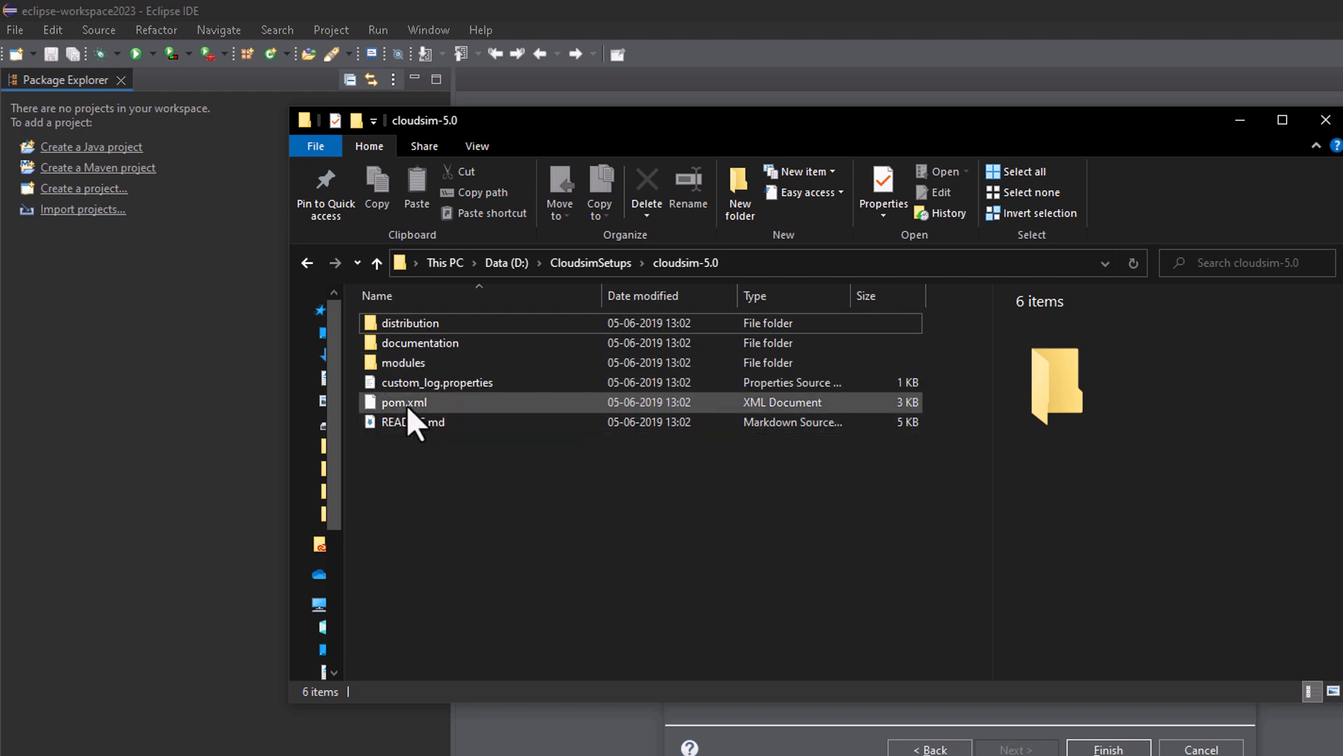
mouse_move(412, 422)
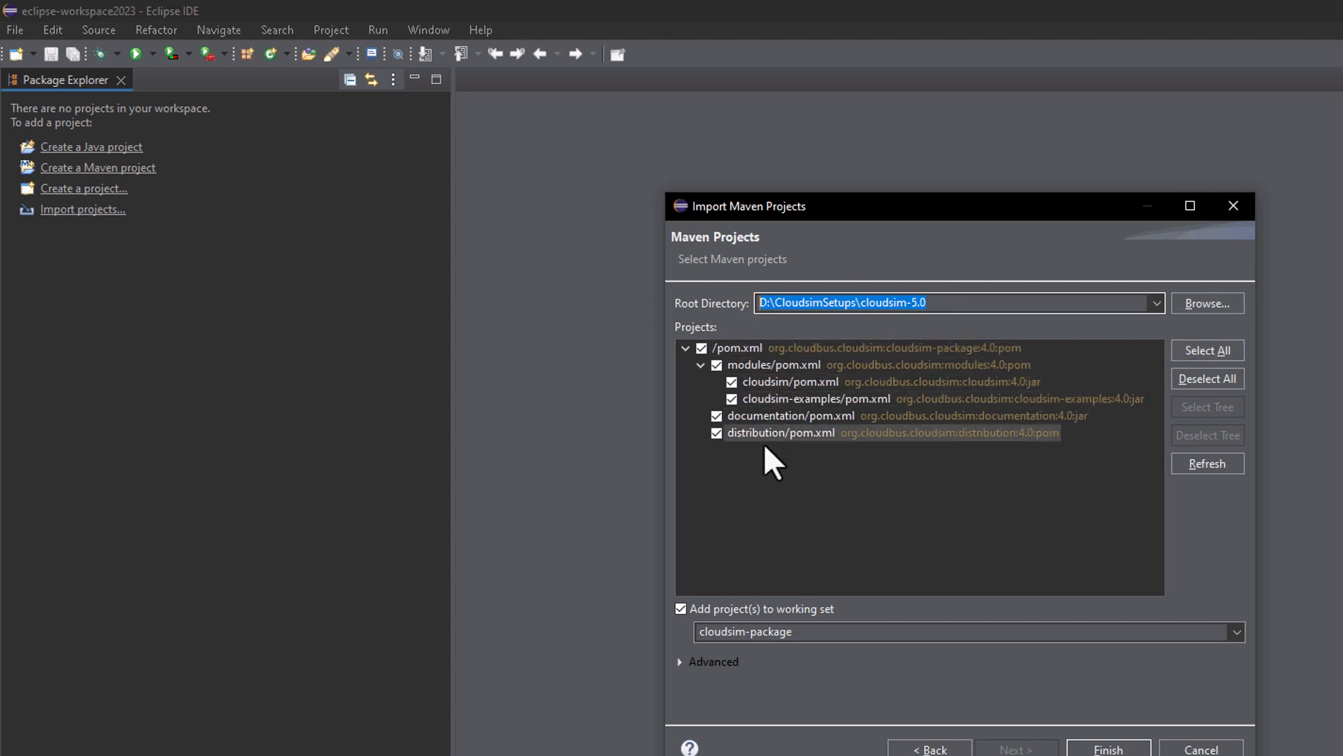
mouse_move(1037, 459)
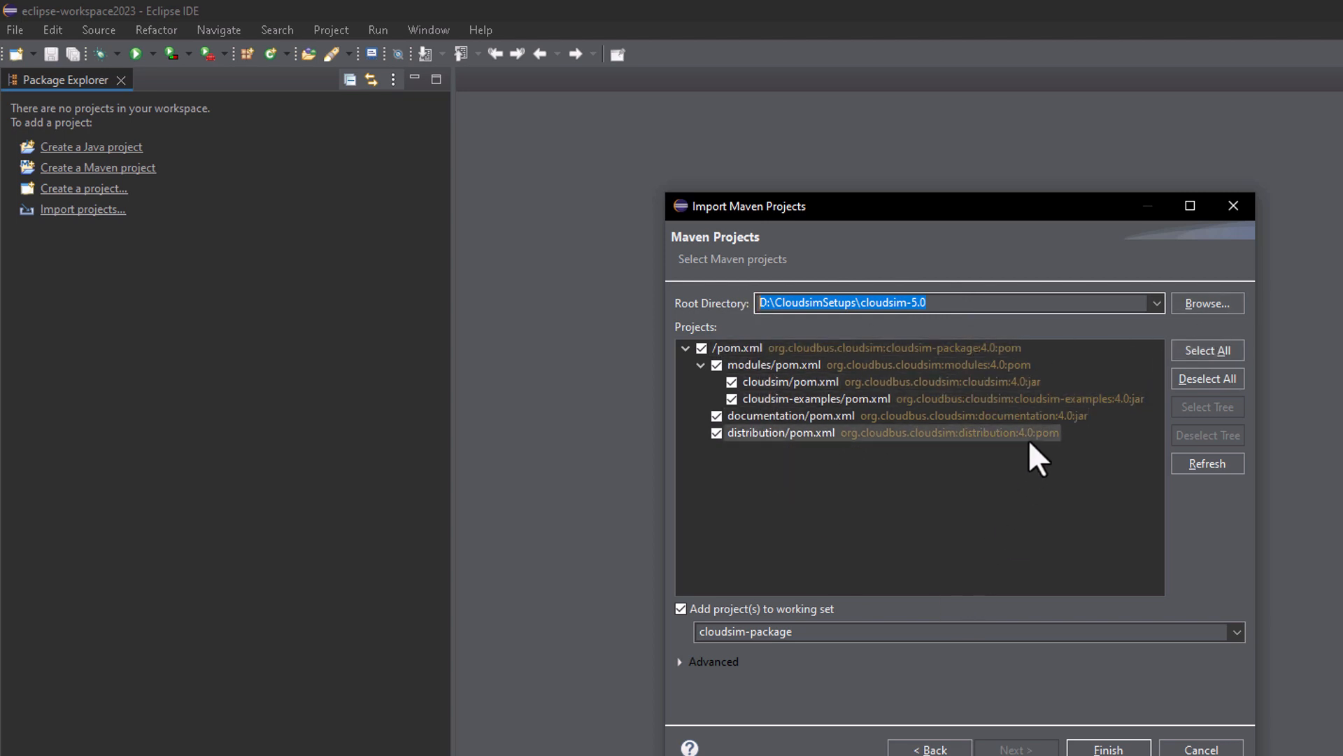
mouse_move(1139, 698)
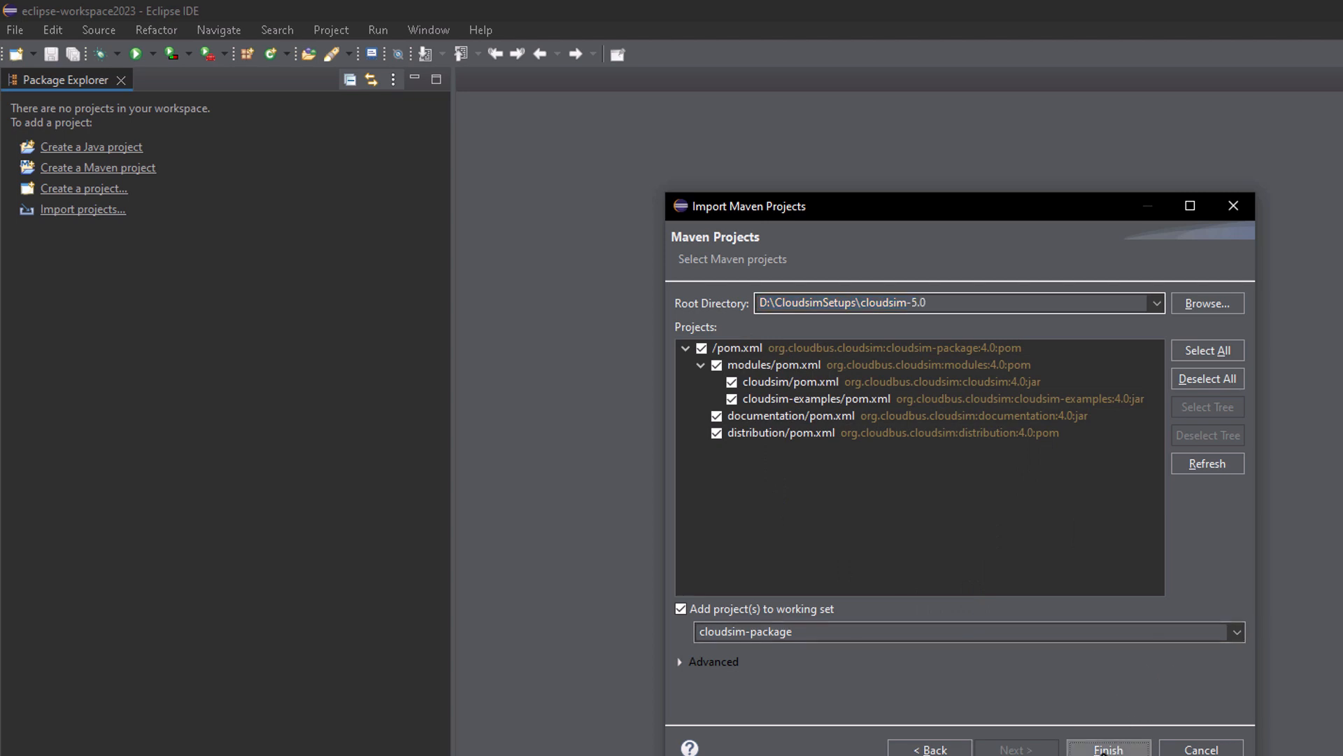
- Finish the import so the six CloudSim Maven projects join the workspace
left_click(1109, 748)
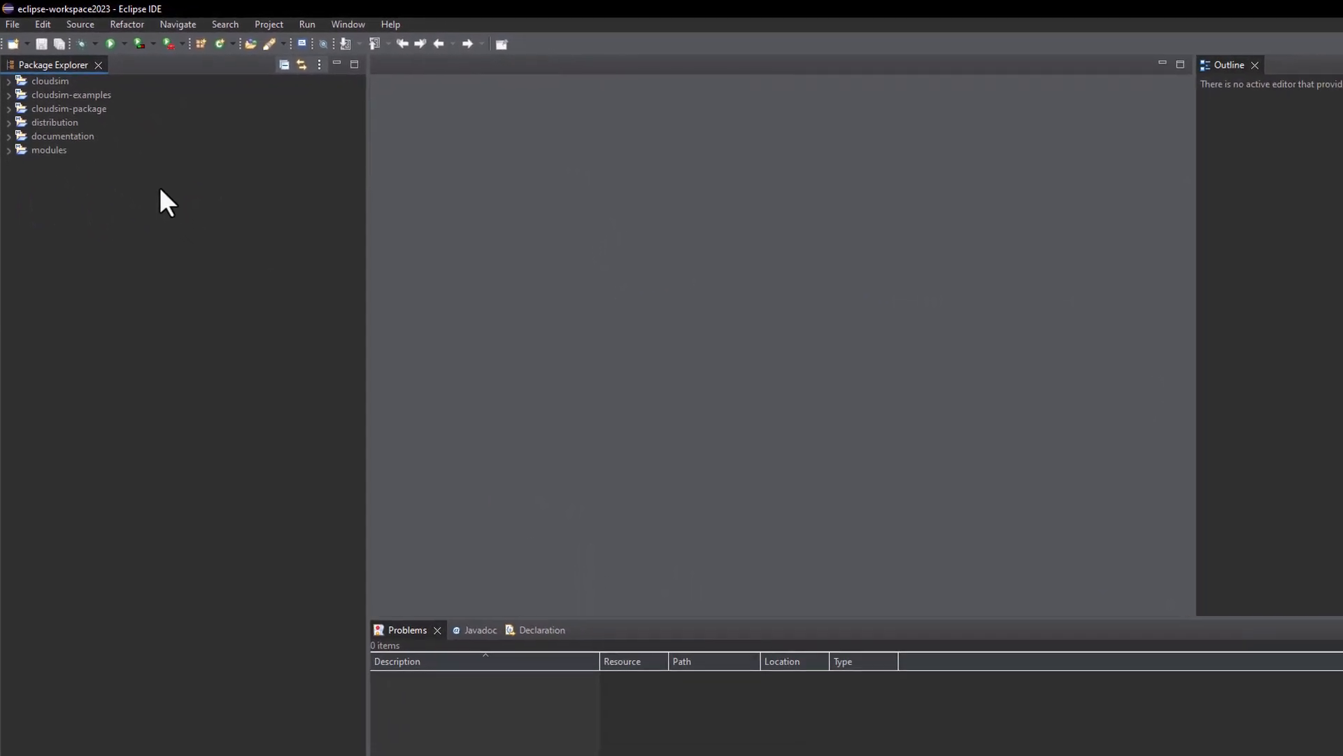
- Navigate cloudsim-examples > src/main/java > org.cloudbus.cloudsim.examples and open CloudSimExample1.java
left_click(1293, 8)
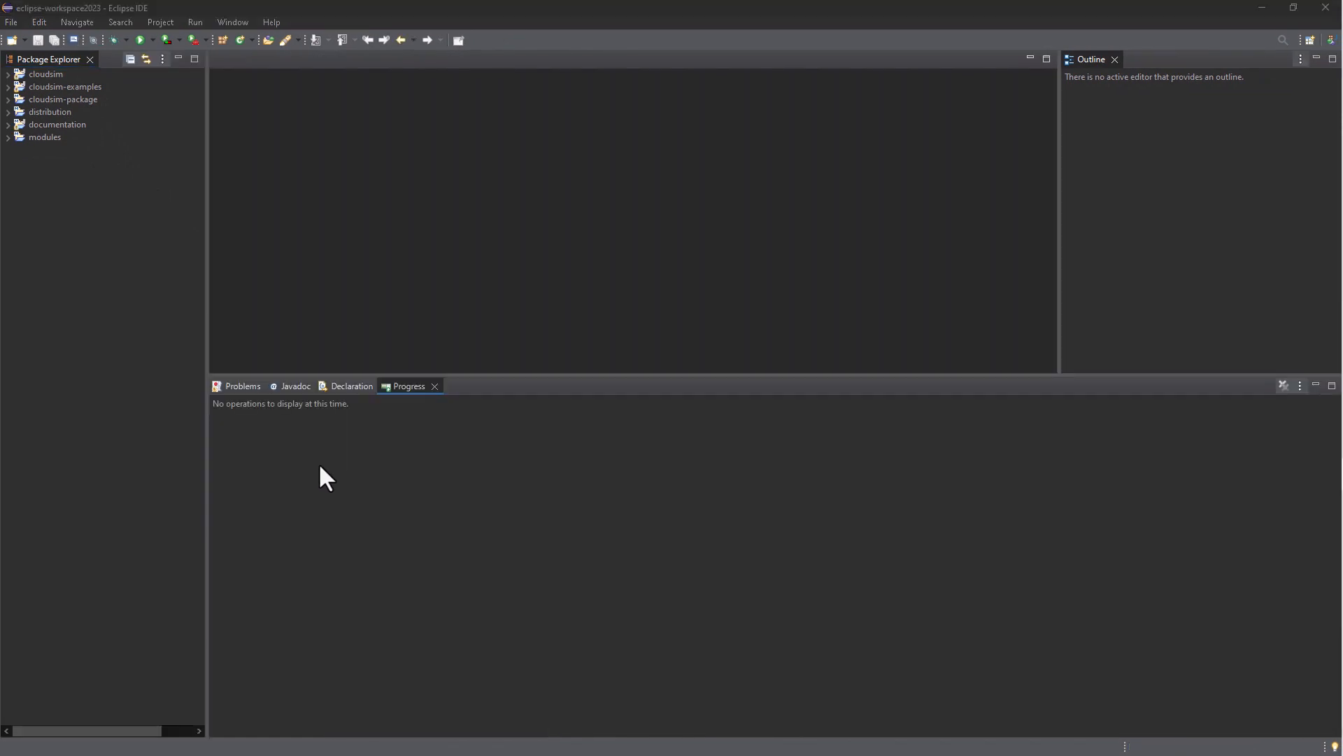
mouse_move(310, 473)
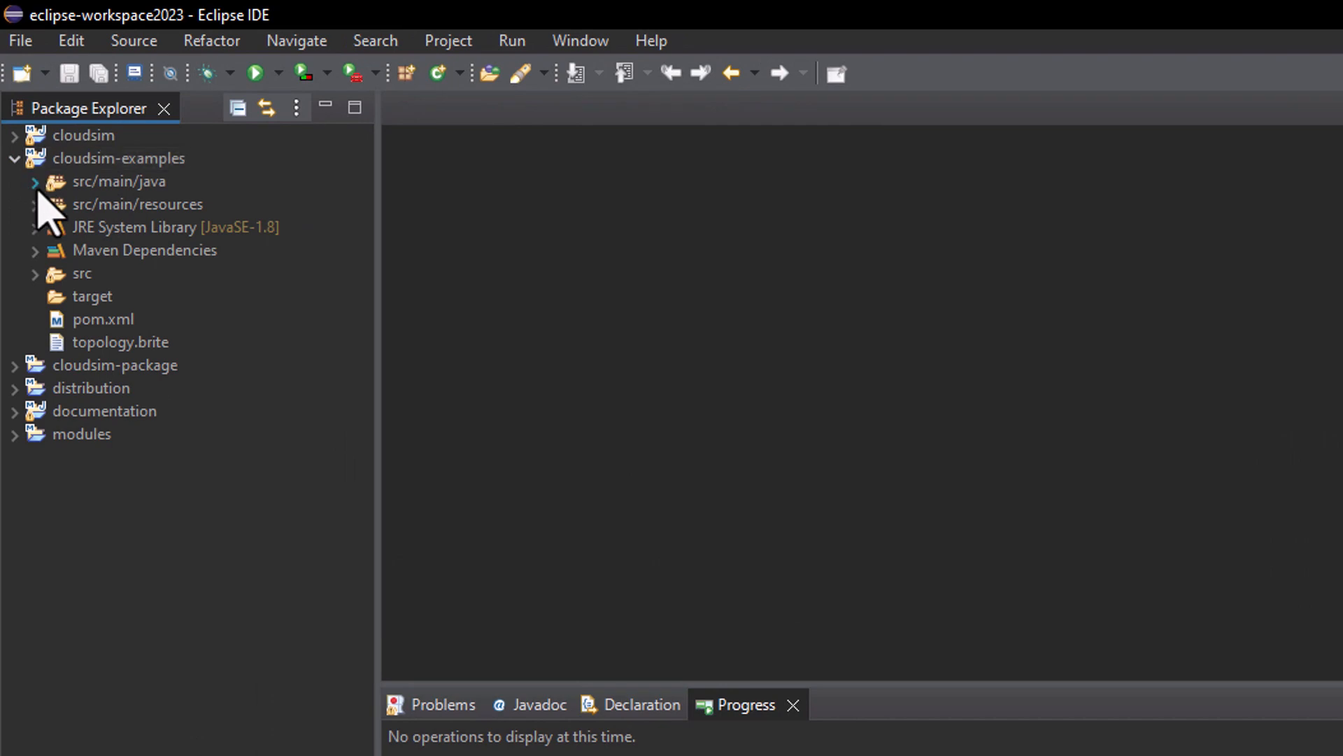
left_click(34, 181)
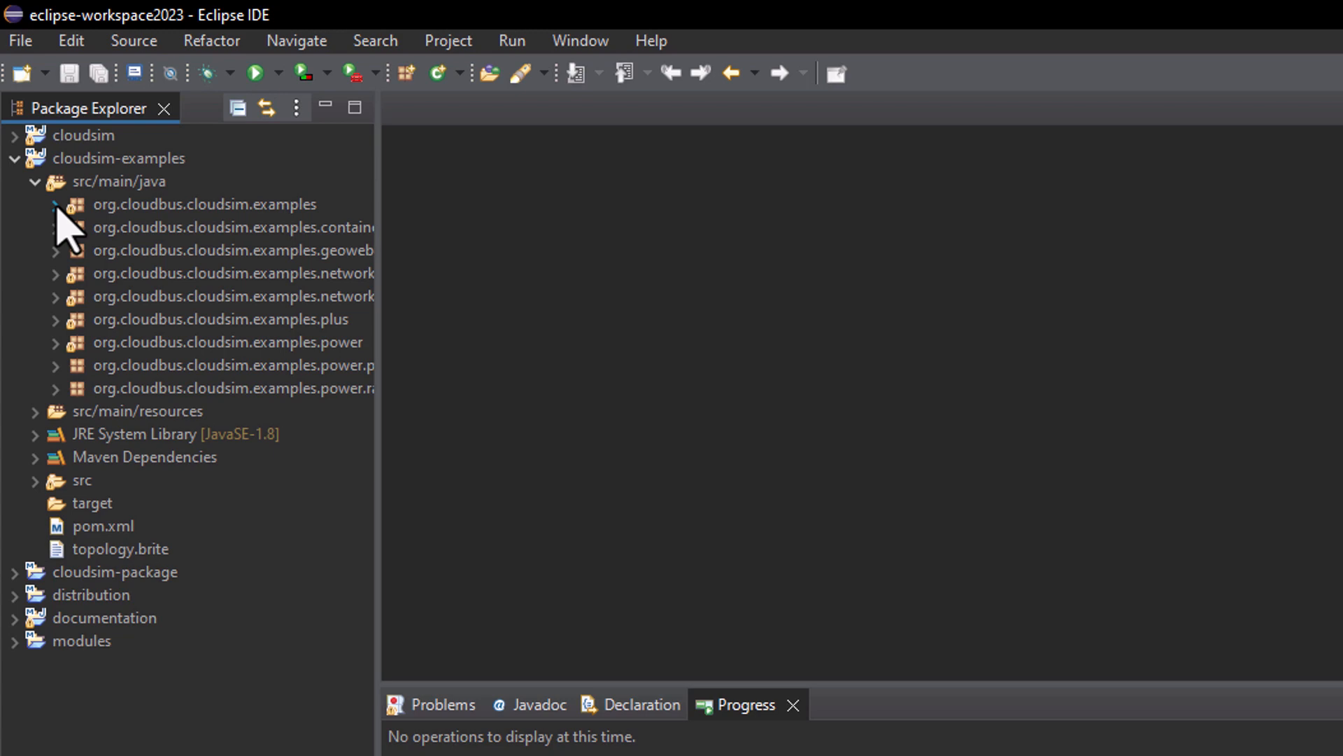
left_click(54, 204)
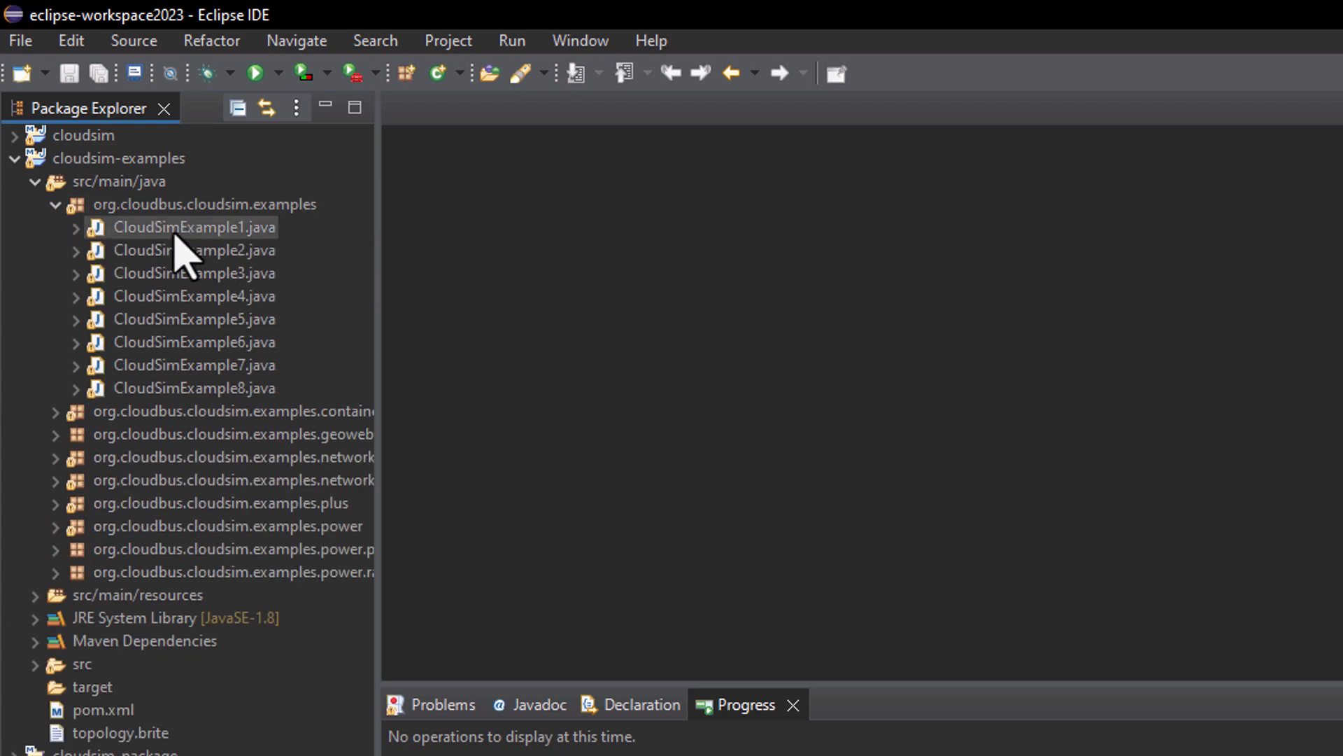
double_click(193, 227)
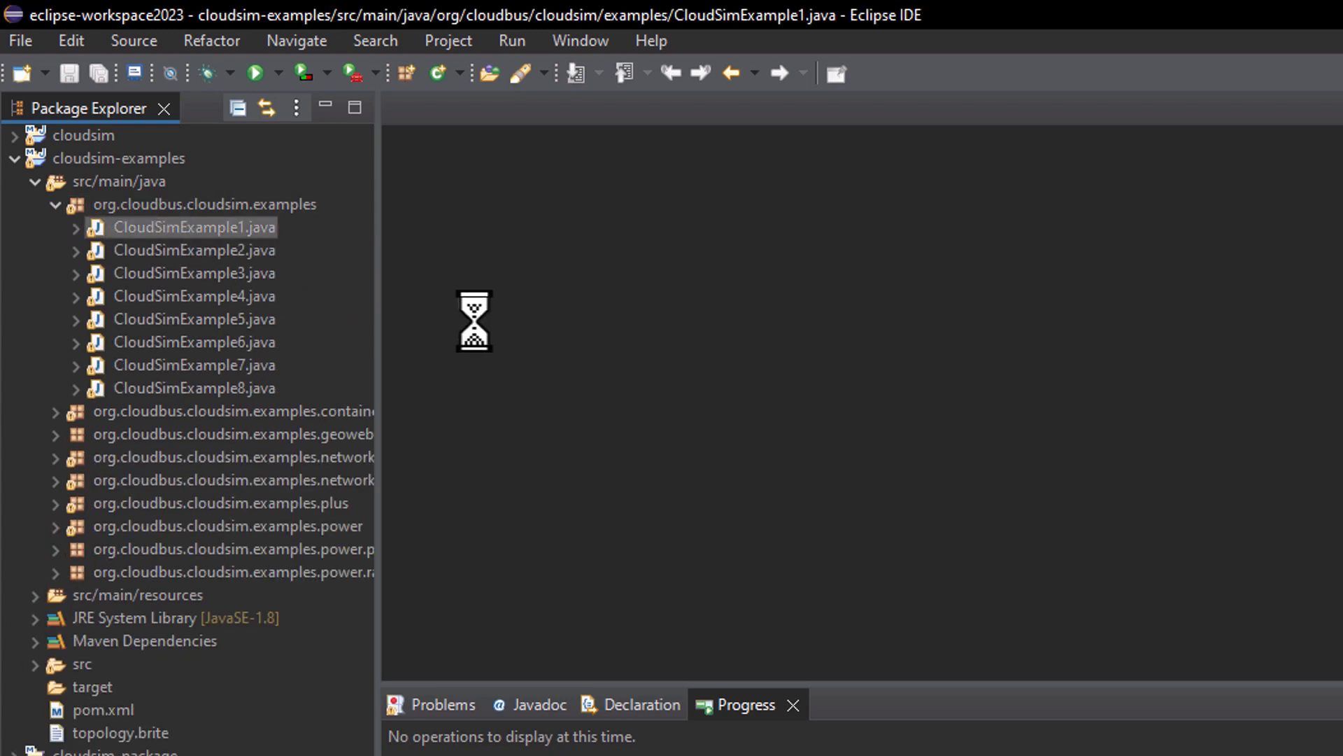
- Maximize the CloudSimExample1 editor and read through its main method code
double_click(193, 227)
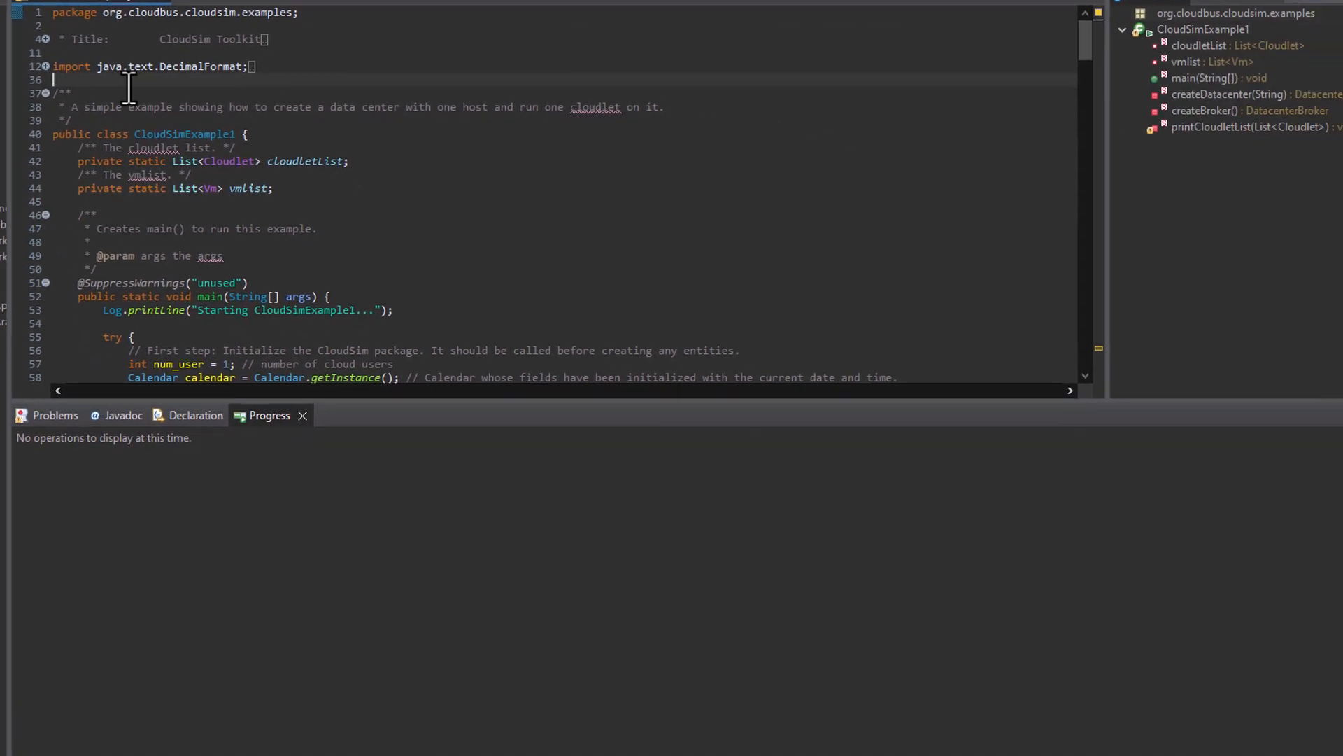
mouse_move(424, 417)
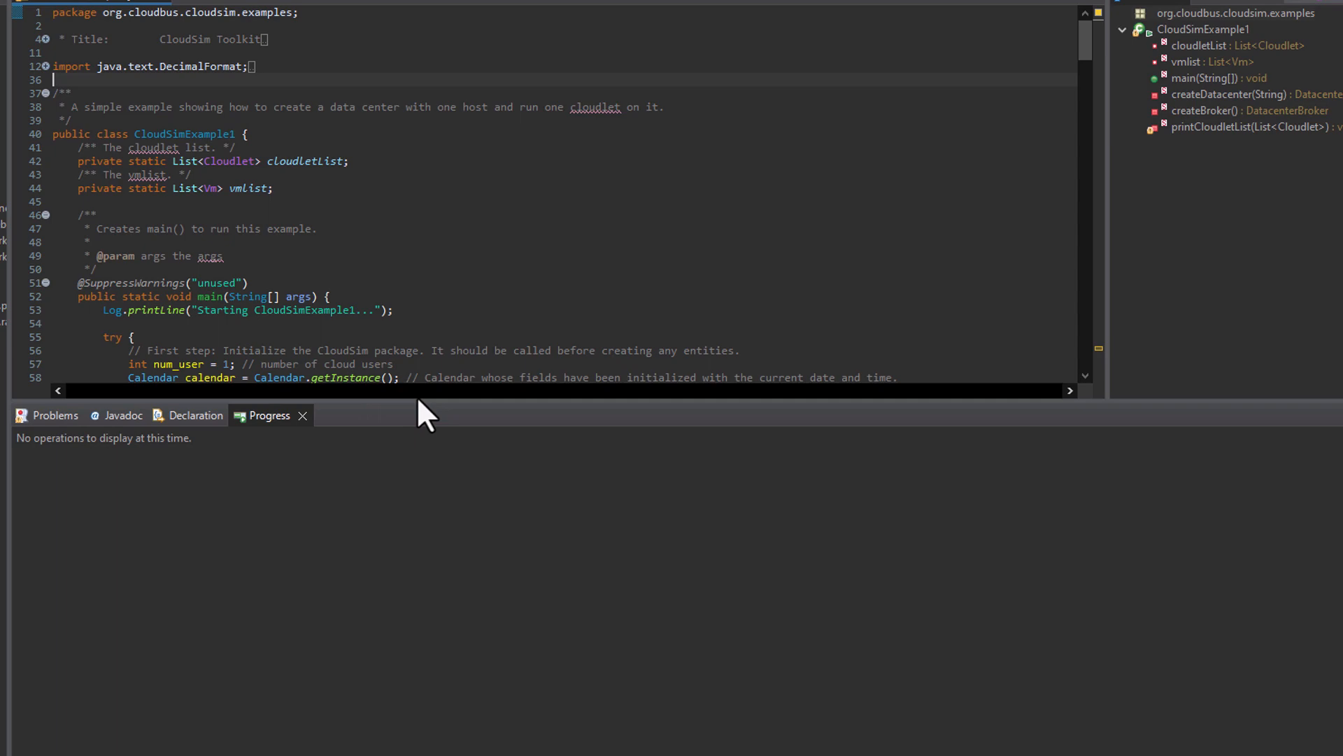
scroll("down", 3)
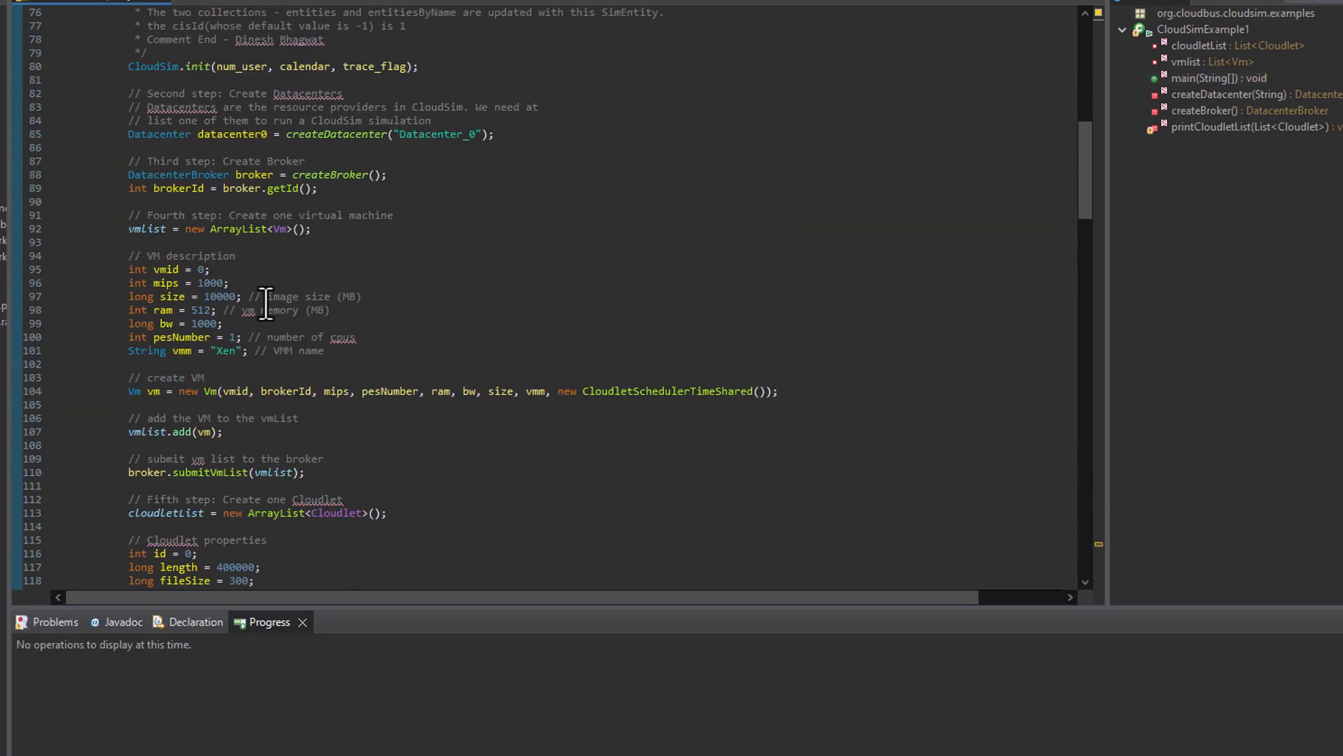
scroll("down", 3)
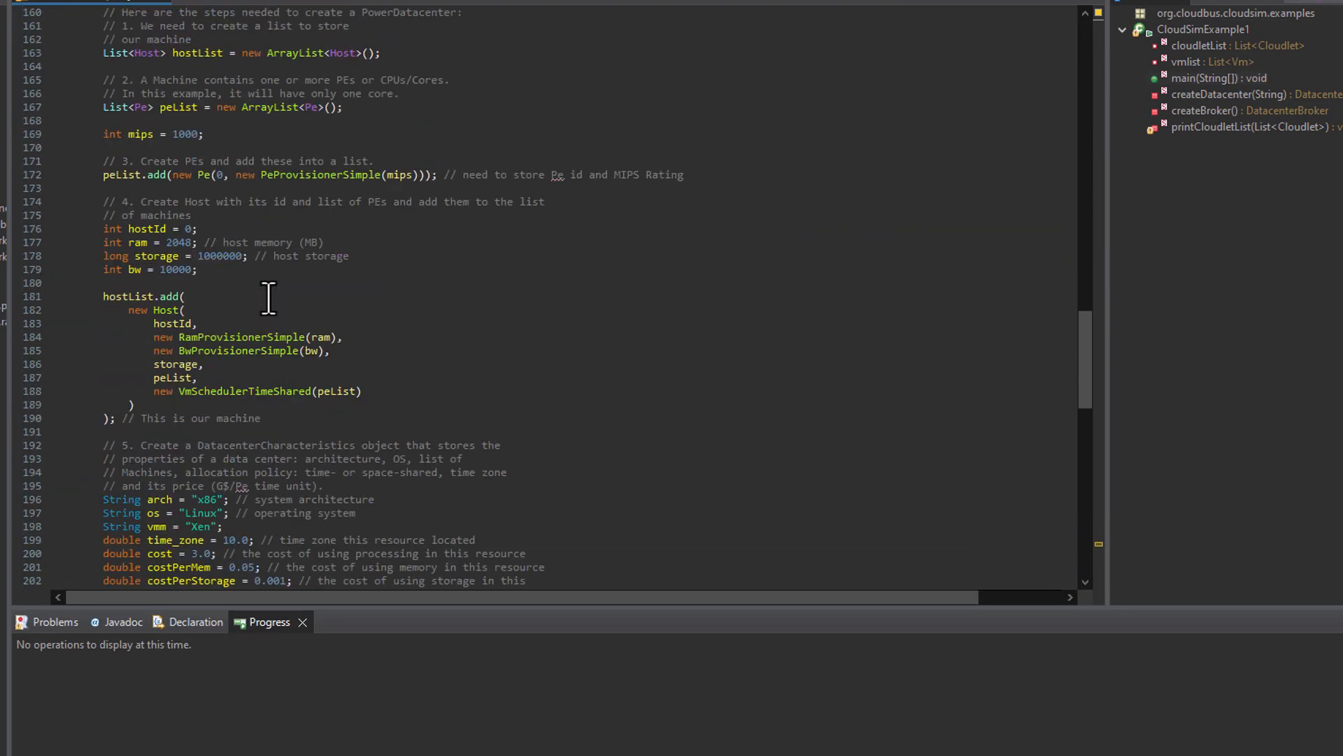
scroll("up", 3)
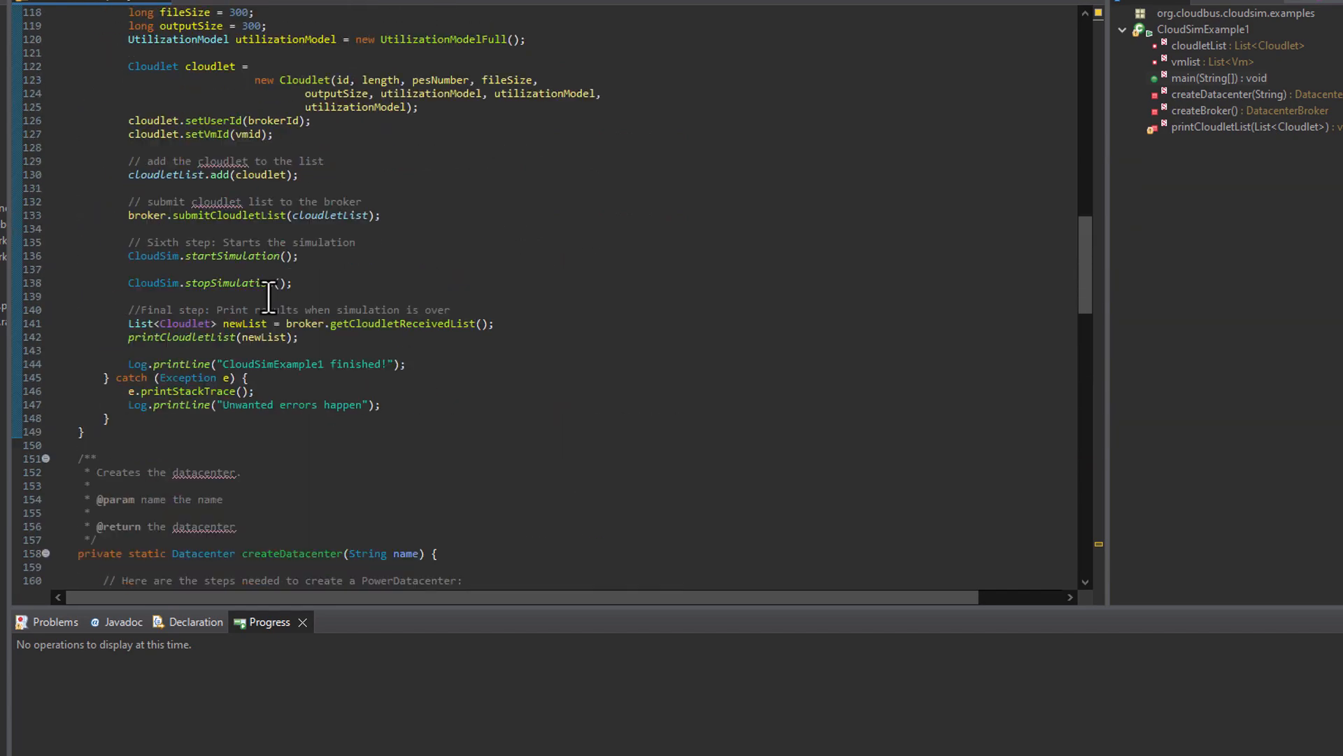
scroll("up", 3)
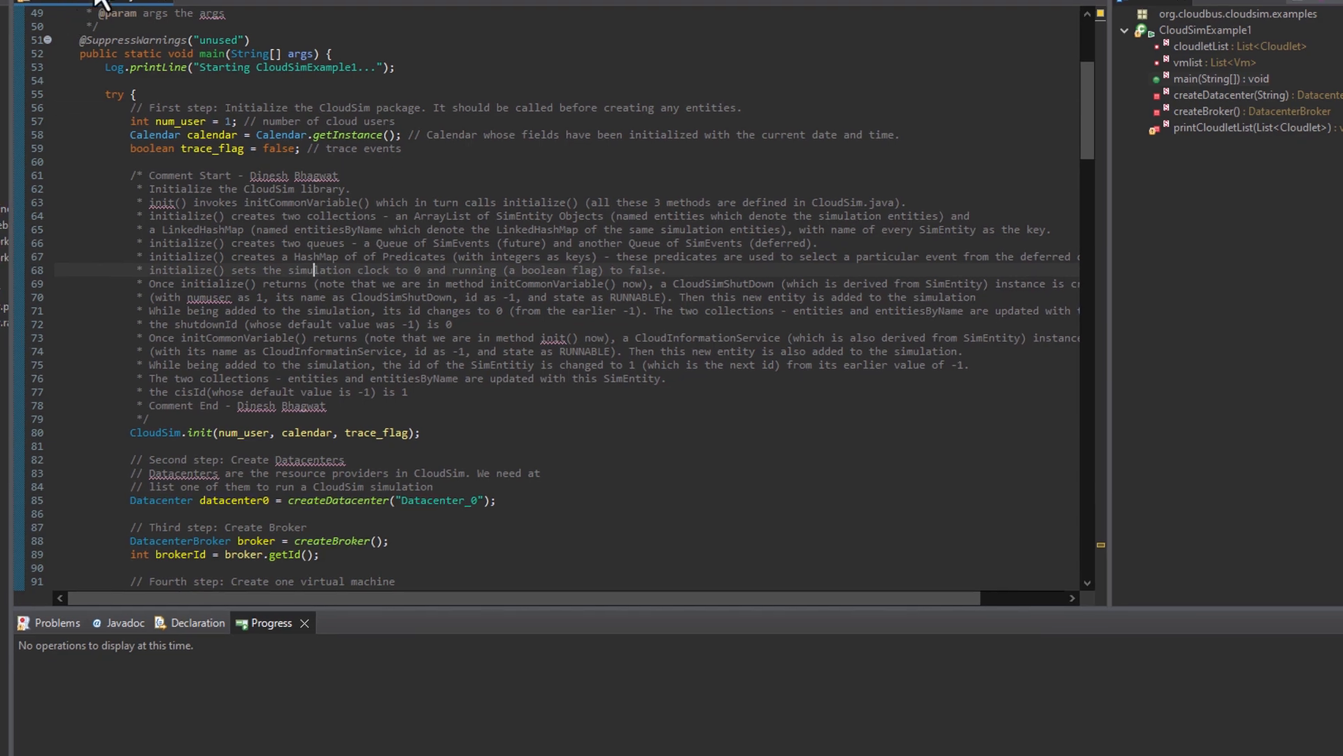
- Run CloudSimExample1 as a Java application, producing simulation output in the Console
left_click(359, 39)
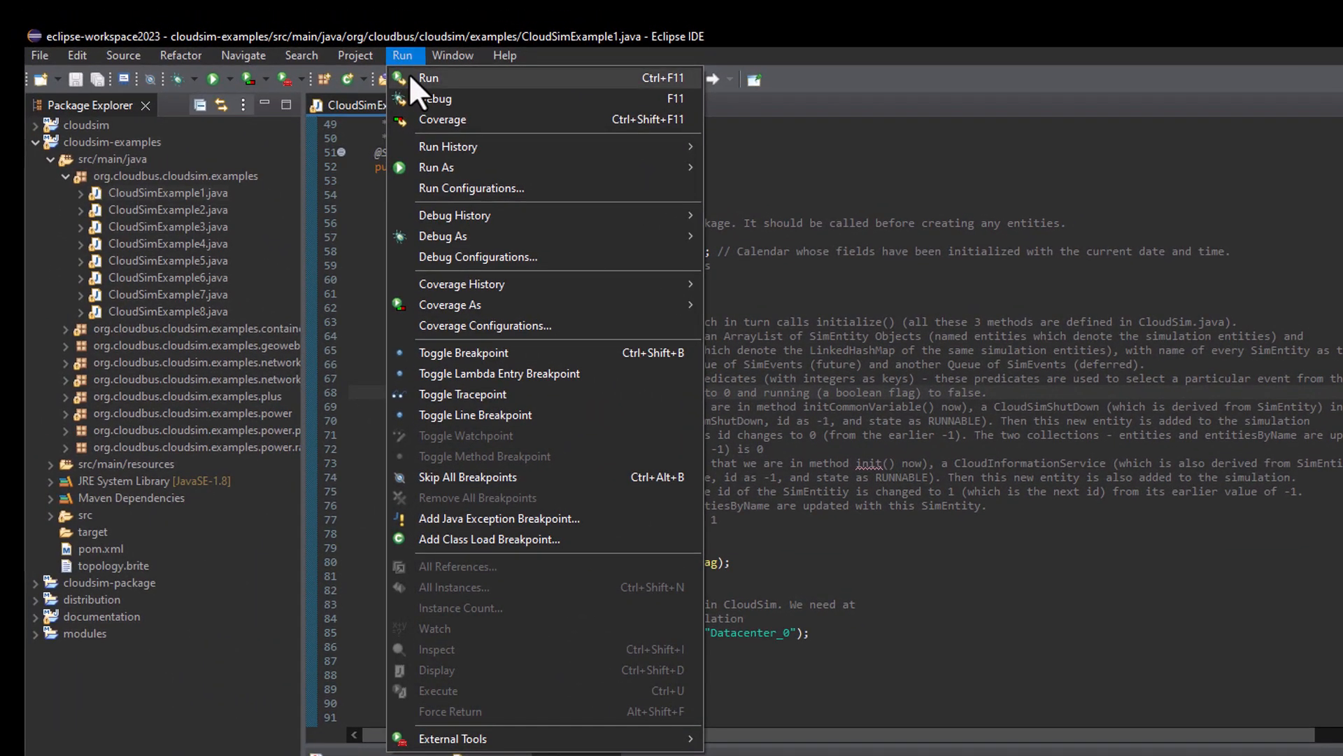
mouse_move(437, 98)
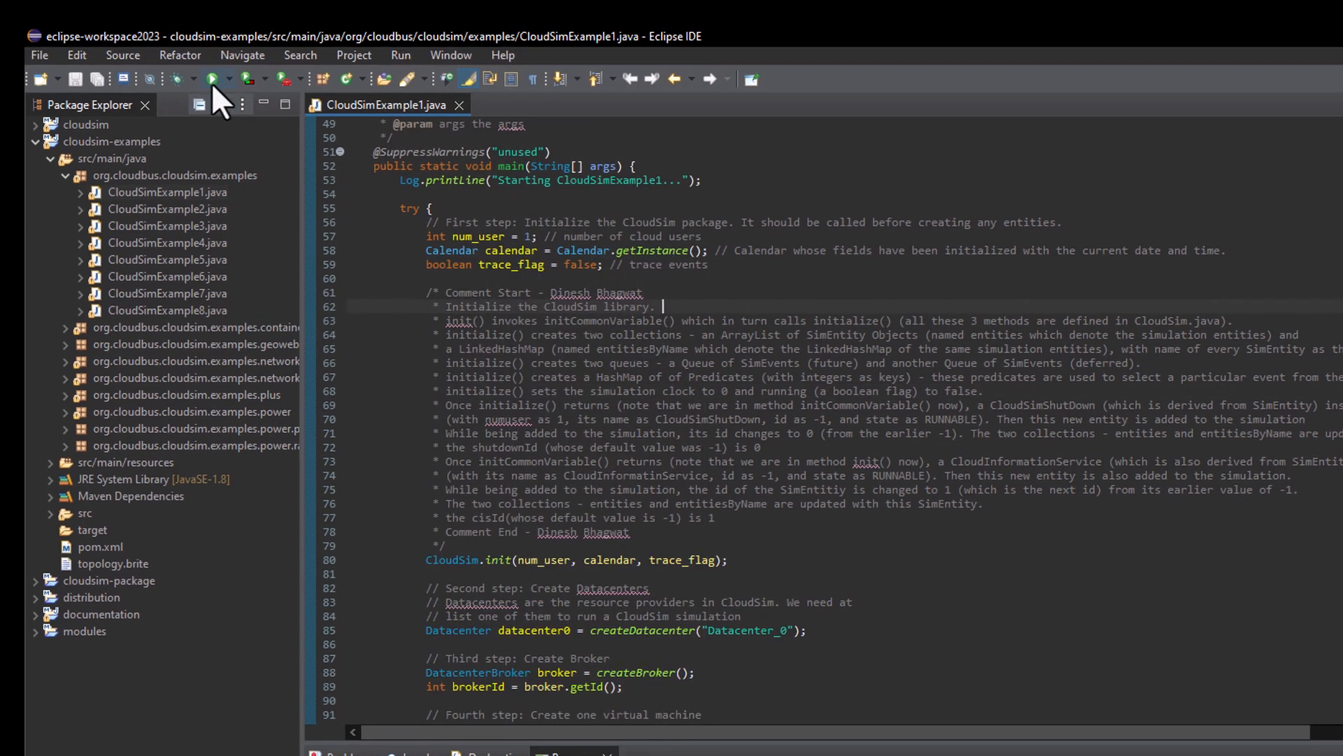
left_click(211, 79)
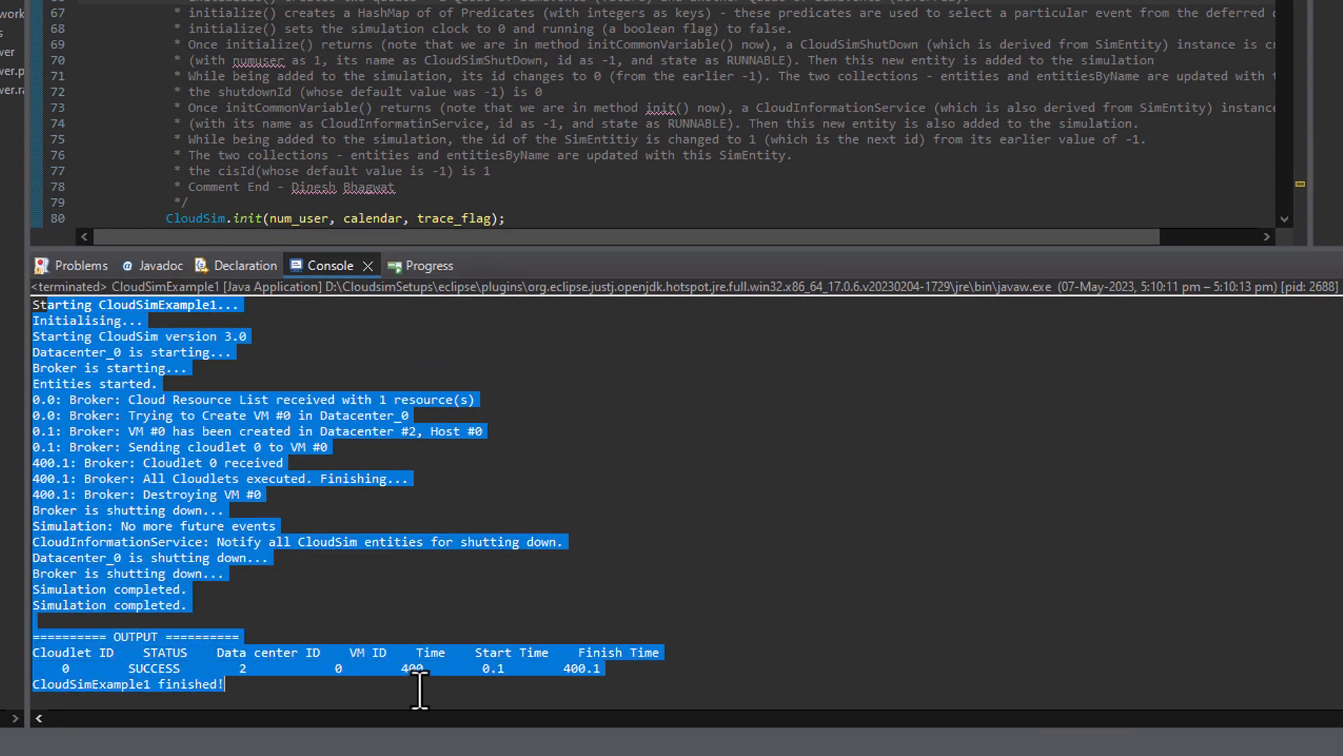
left_click(478, 678)
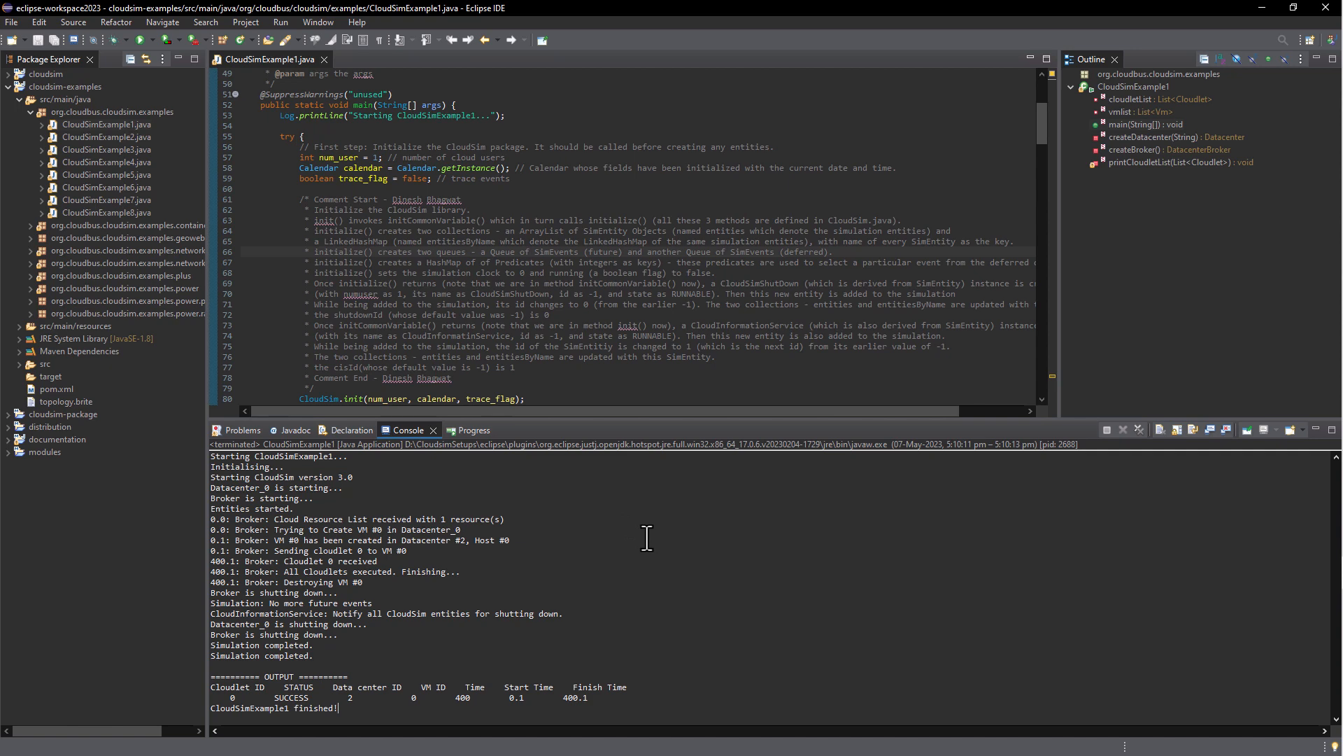
mouse_move(638, 569)
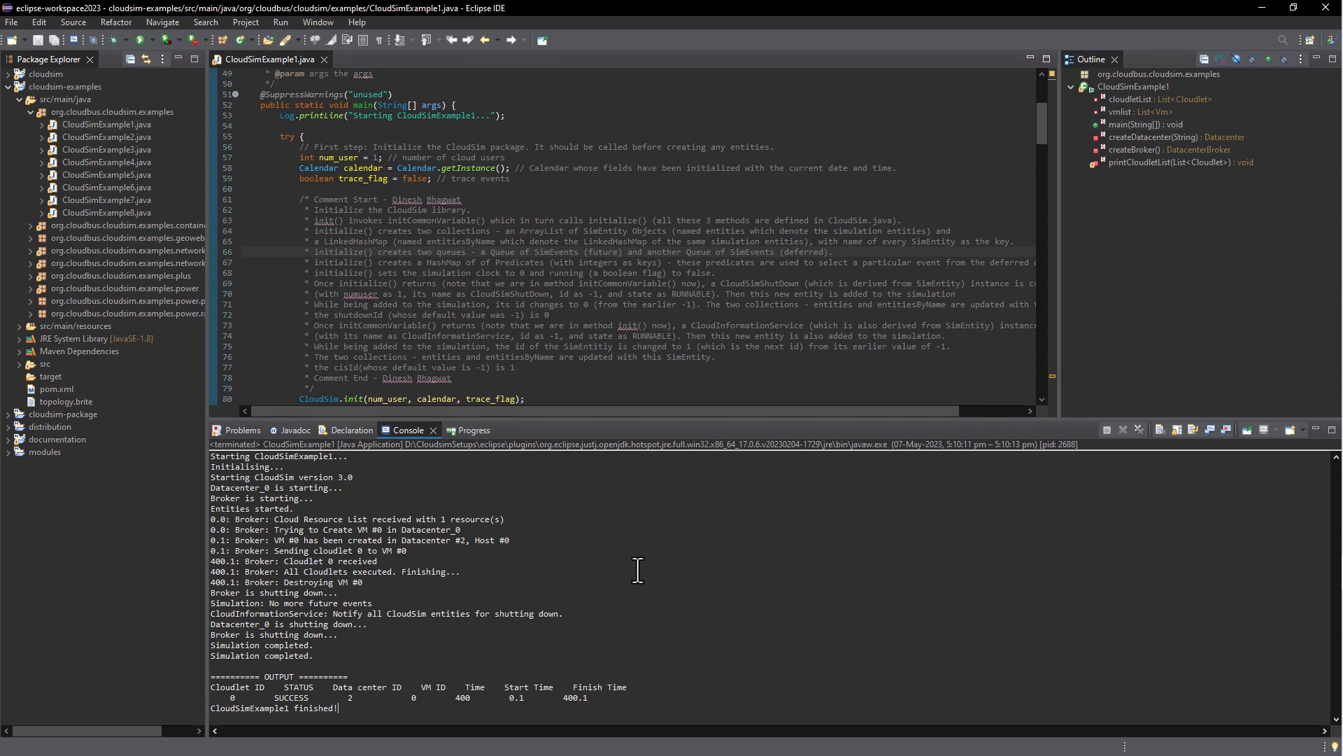